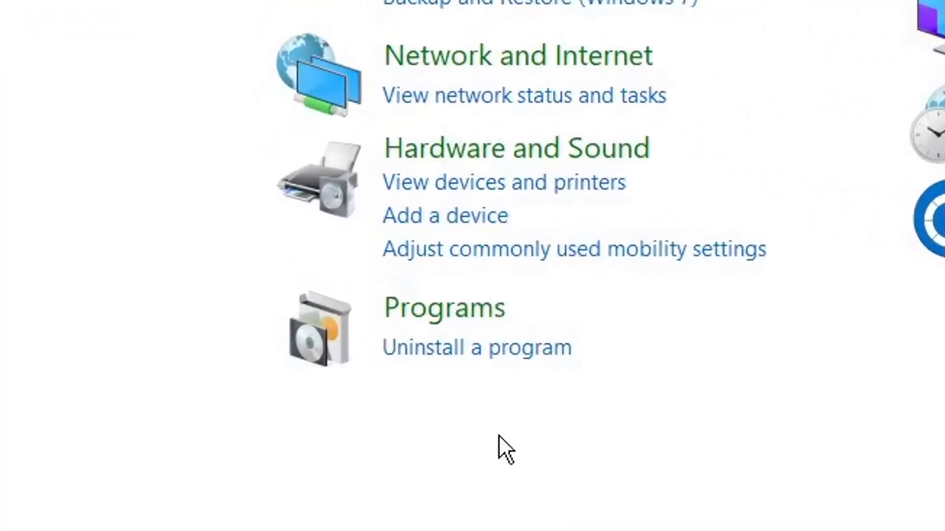
- Navigate from Programs to the Programs and Features list of installed software
{"action": "left_click", "coordinate": [444, 307]}
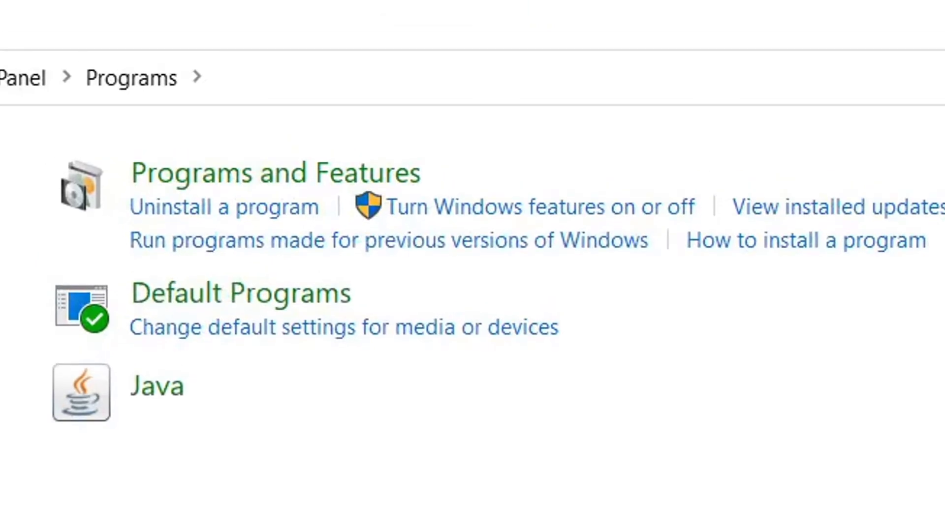
{"action": "mouse_move", "coordinate": [199, 181]}
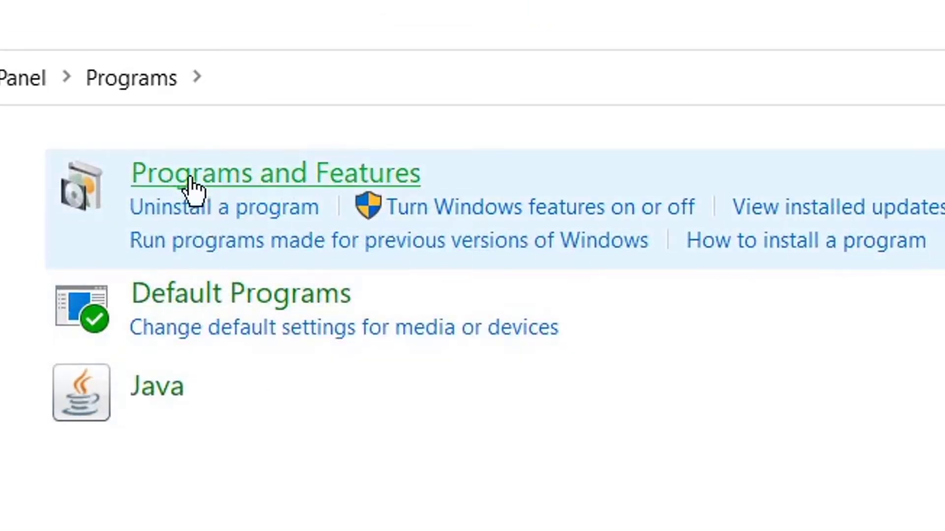
{"action": "left_click", "coordinate": [275, 173]}
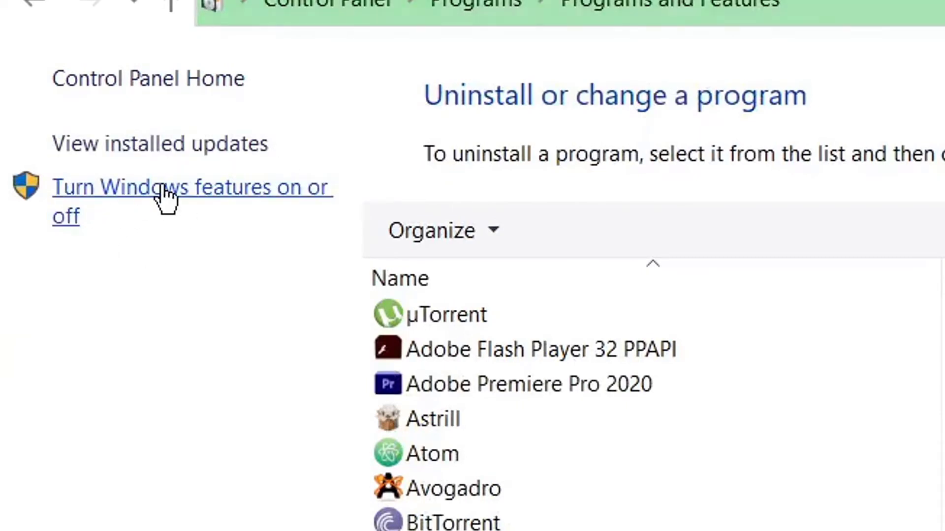
{"action": "mouse_move", "coordinate": [223, 226]}
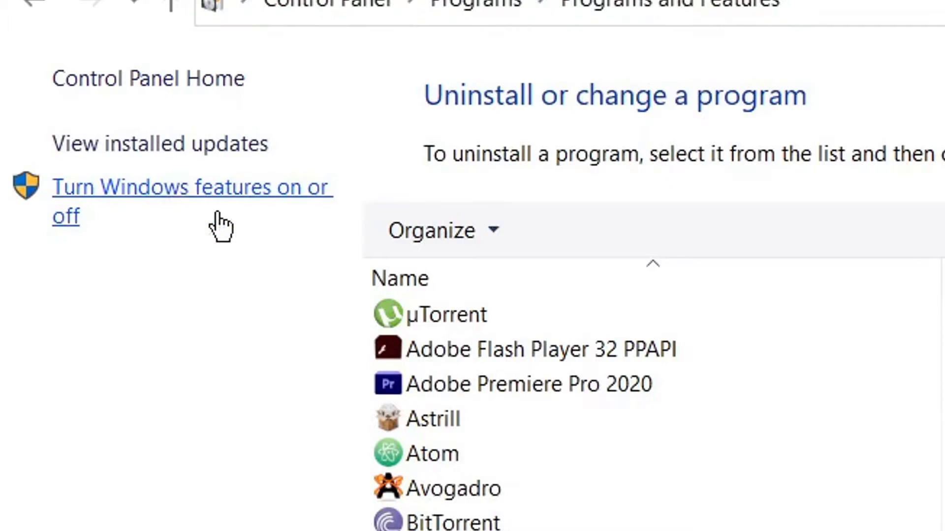
- Enable Windows Subsystem for Linux in Windows Features and confirm with OK
{"action": "left_click", "coordinate": [191, 187]}
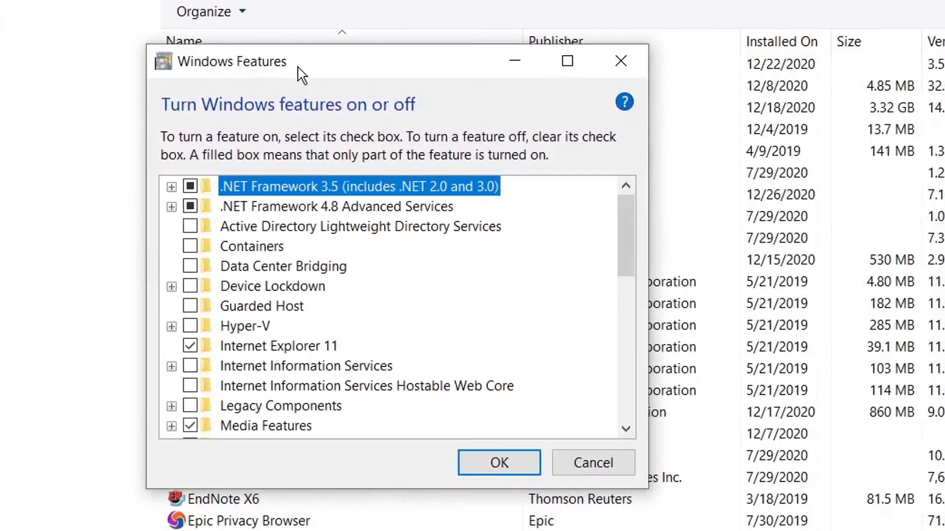
{"action": "mouse_move", "coordinate": [367, 161]}
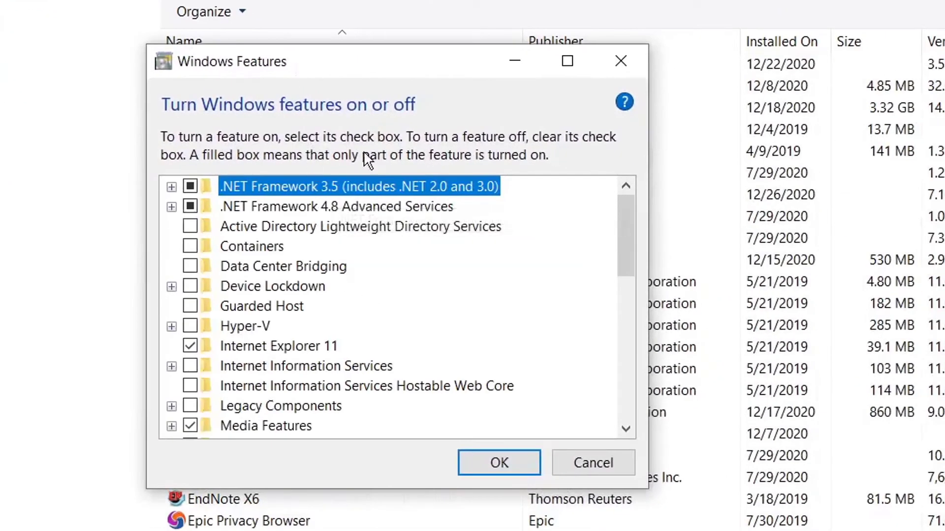
{"action": "scroll", "scroll_direction": "down", "scroll_amount": 3}
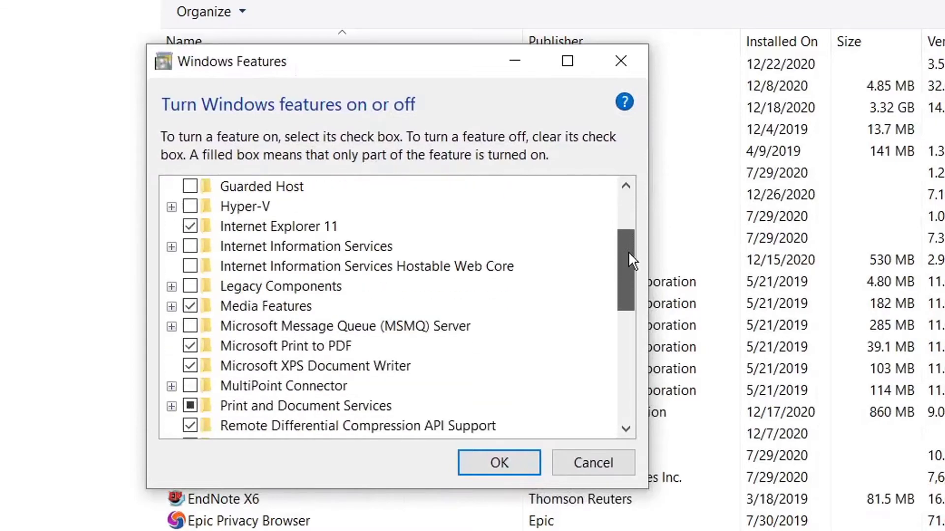
{"action": "scroll", "scroll_direction": "down", "scroll_amount": 3}
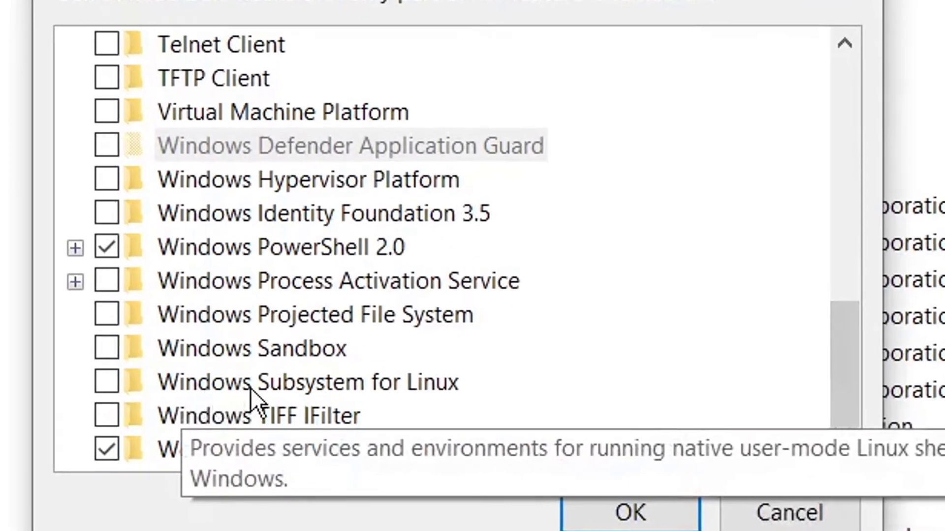
{"action": "mouse_move", "coordinate": [289, 415]}
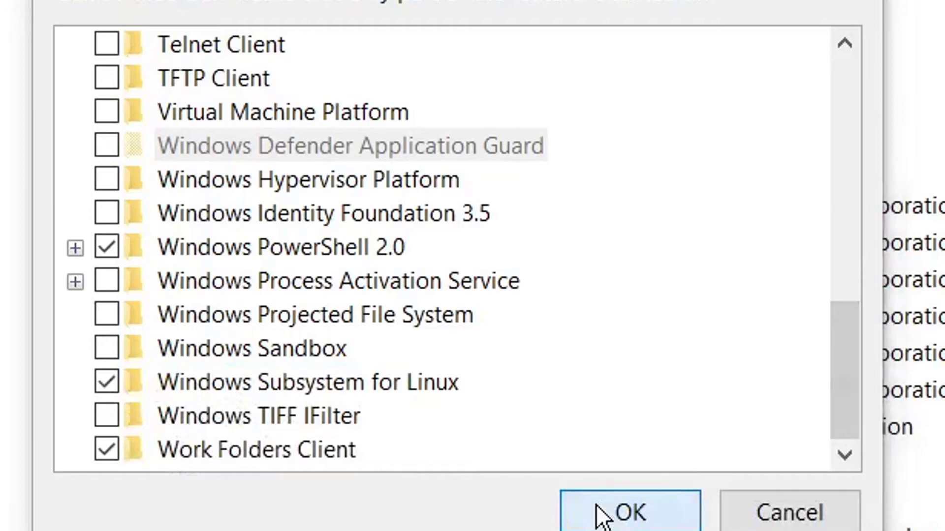
{"action": "left_click", "coordinate": [627, 512]}
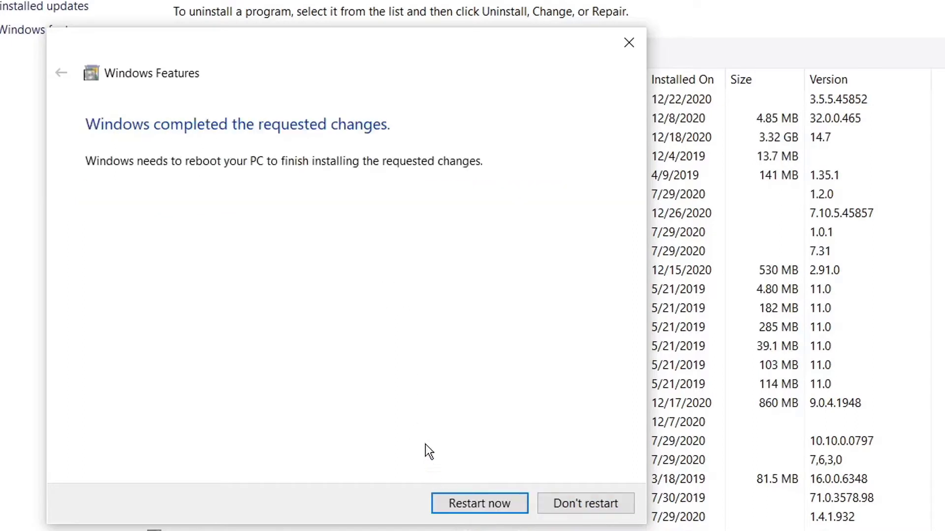
{"action": "mouse_move", "coordinate": [479, 503]}
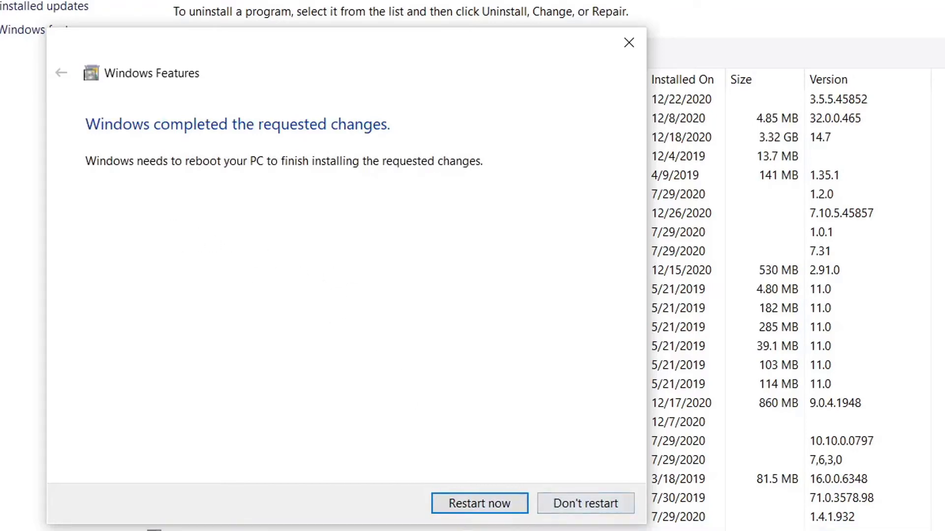
{"action": "mouse_move", "coordinate": [488, 414]}
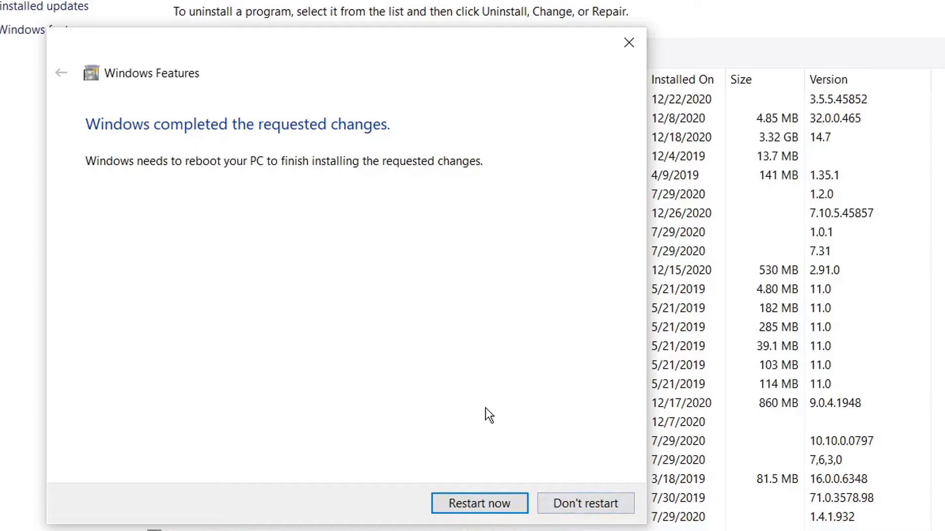
{"action": "mouse_move", "coordinate": [505, 439]}
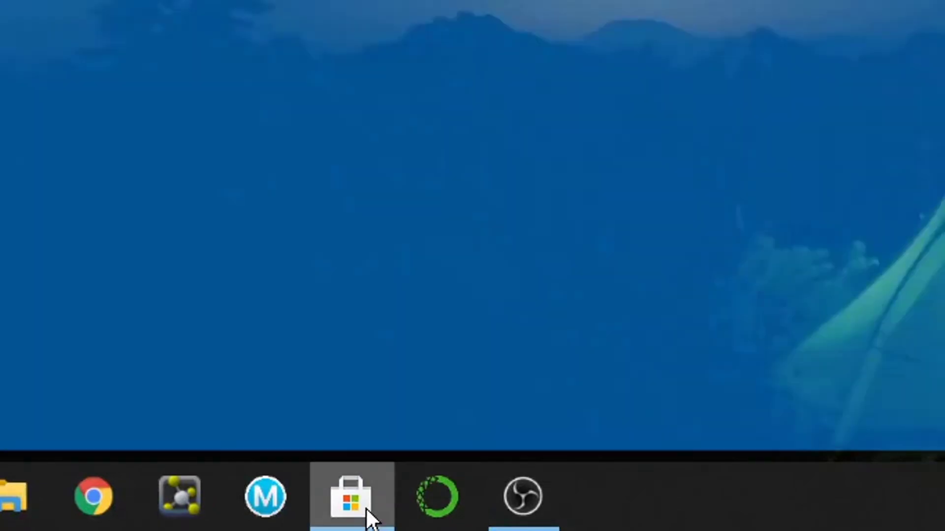
- Search Microsoft Store for 'ubun' and go to the Ubuntu 20.04 LTS product page
{"action": "left_click", "coordinate": [350, 497]}
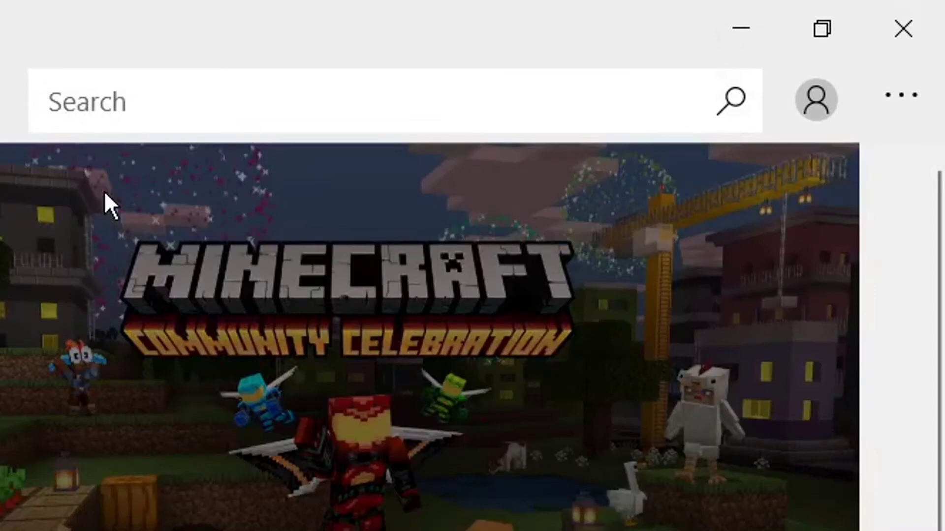
{"action": "type", "text": "ubun"}
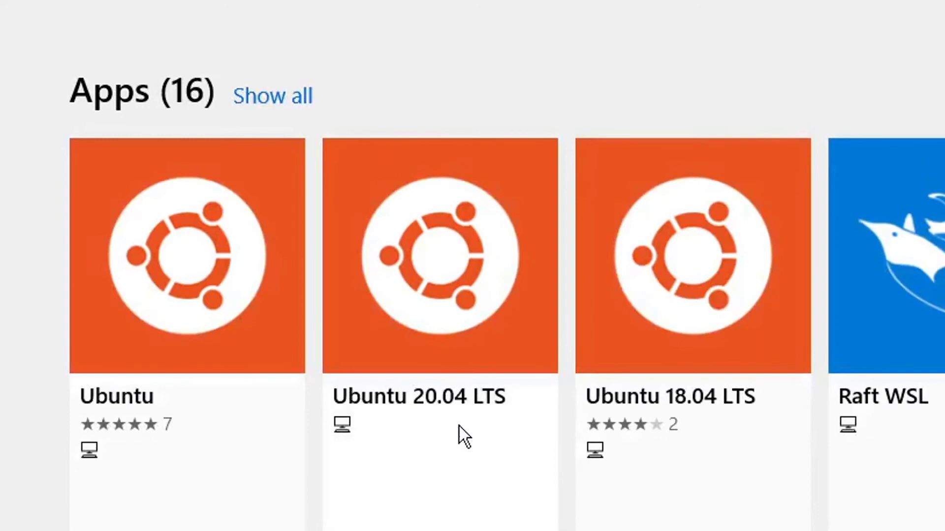
{"action": "mouse_move", "coordinate": [482, 412]}
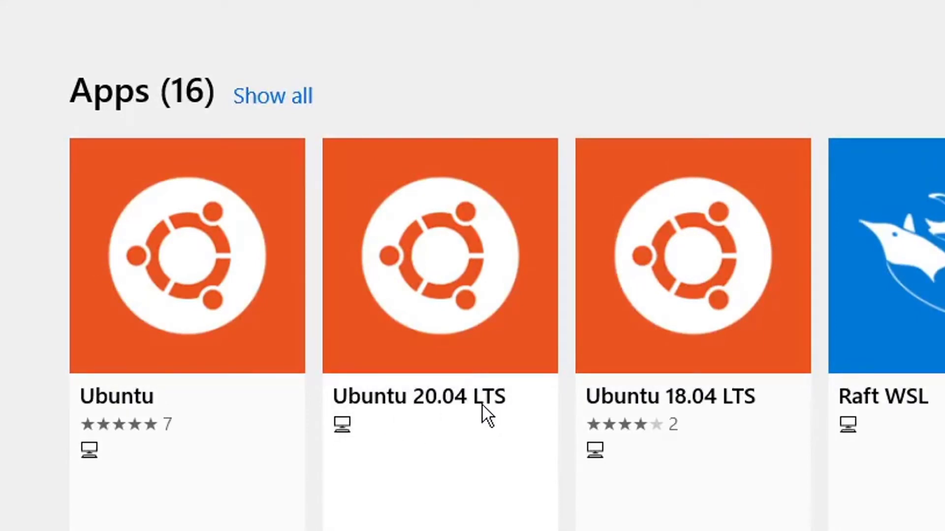
{"action": "mouse_move", "coordinate": [448, 404]}
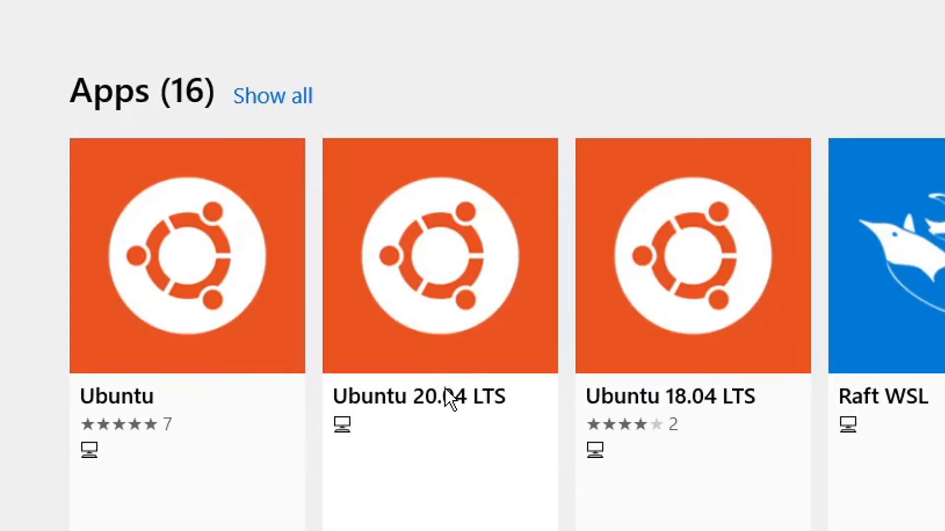
{"action": "mouse_move", "coordinate": [436, 417]}
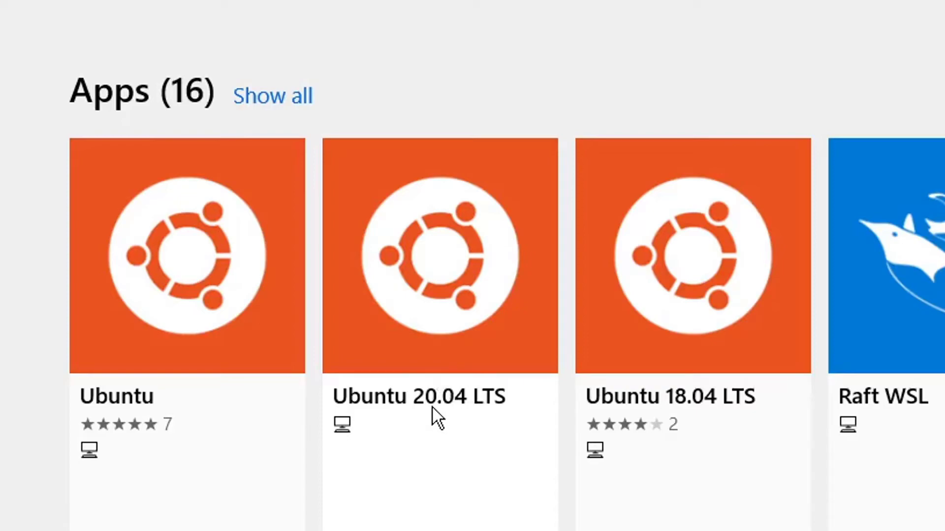
{"action": "left_click", "coordinate": [440, 256]}
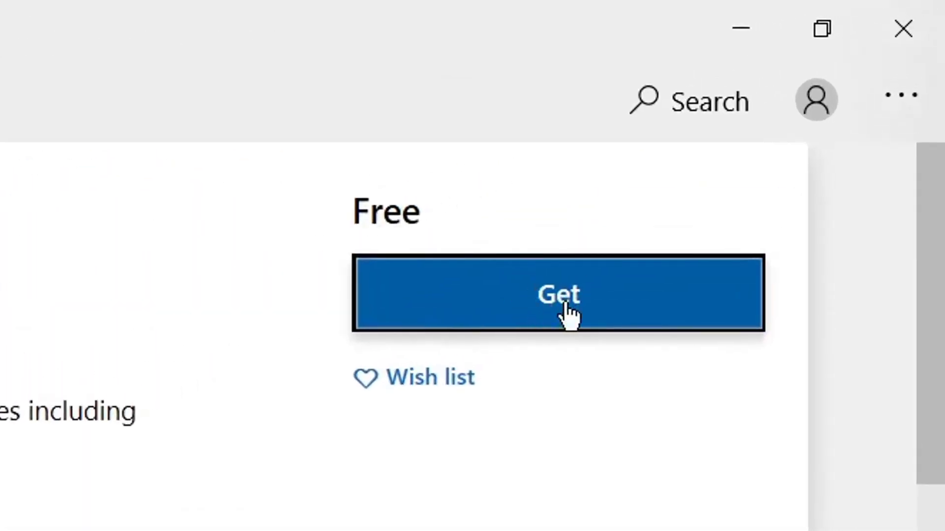
- Get the free Ubuntu 20.04 LTS package so its 444.5 MB download begins
{"action": "left_click", "coordinate": [556, 294]}
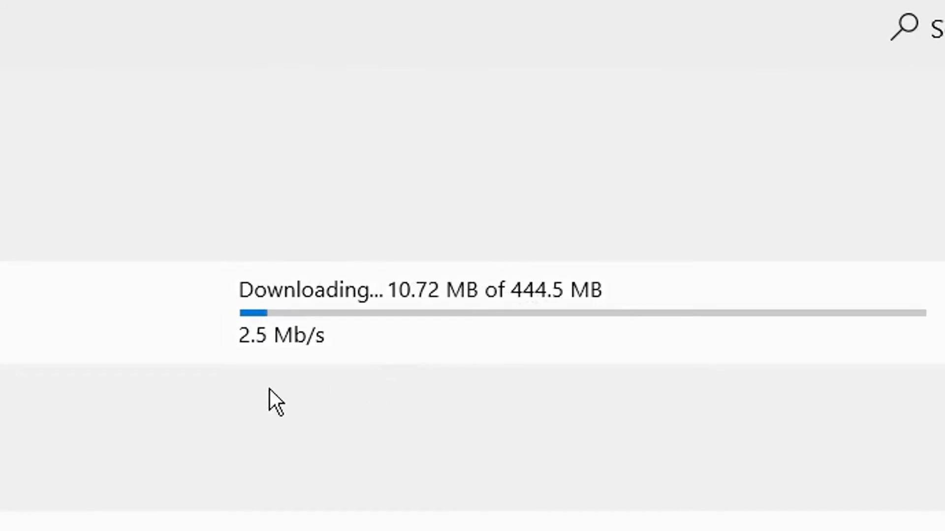
{"action": "mouse_move", "coordinate": [259, 397]}
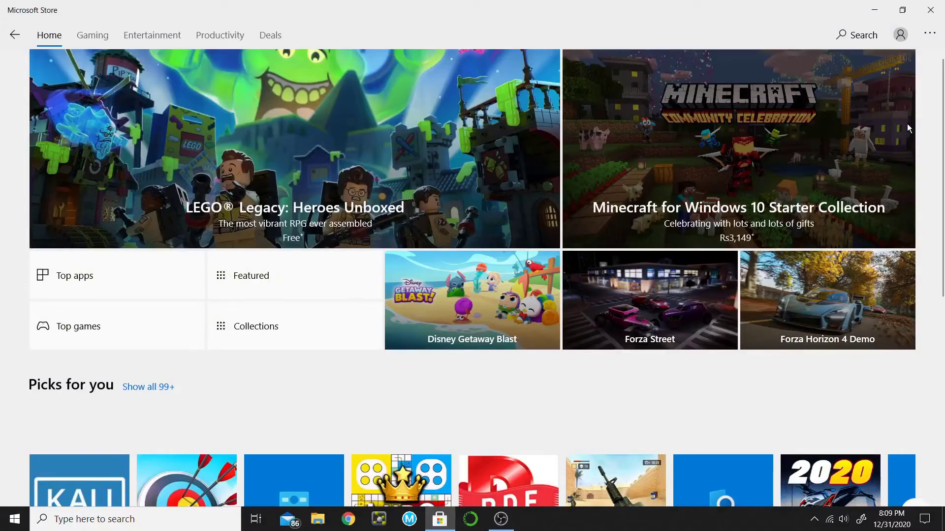
- Check Downloads and updates to see Ubuntu 20.04 LTS finished installing
{"action": "left_click", "coordinate": [930, 34]}
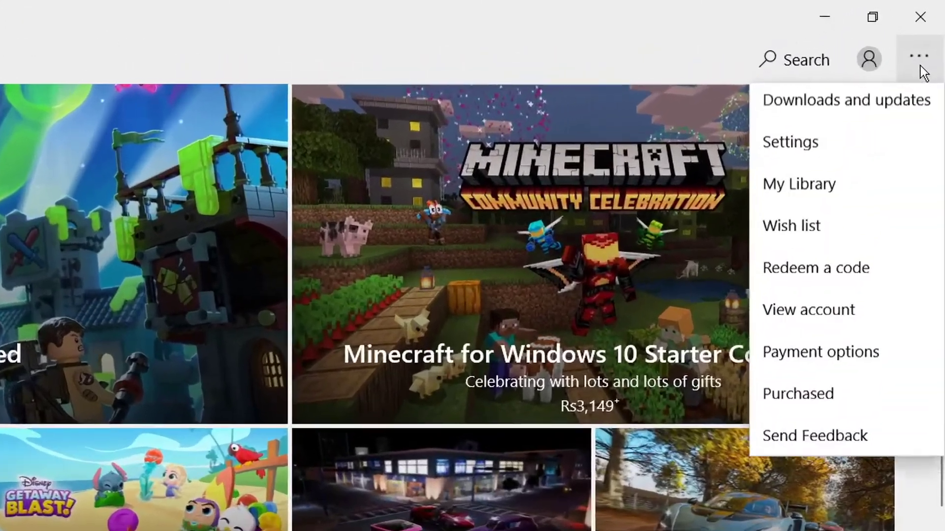
{"action": "left_click", "coordinate": [846, 101]}
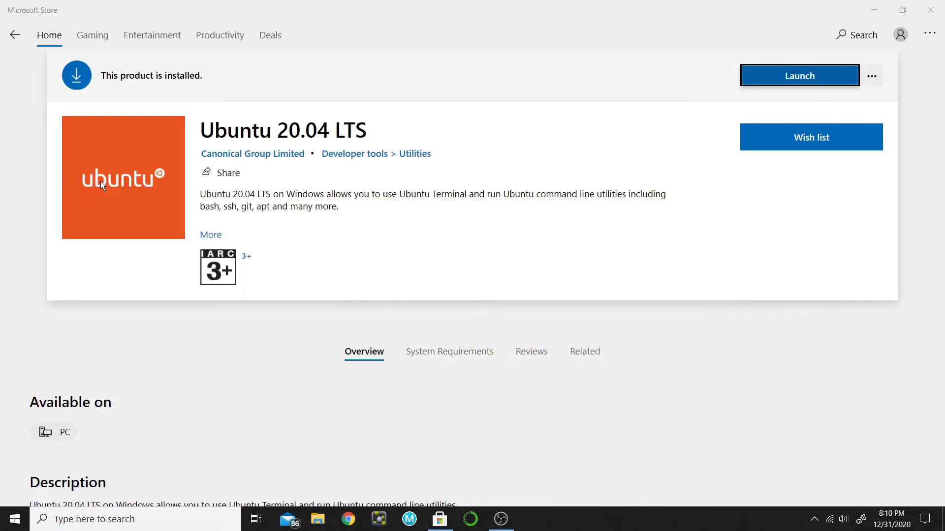
- Launch Ubuntu 20.04 LTS and enter 'juni' as the new UNIX username
{"action": "left_click", "coordinate": [799, 76]}
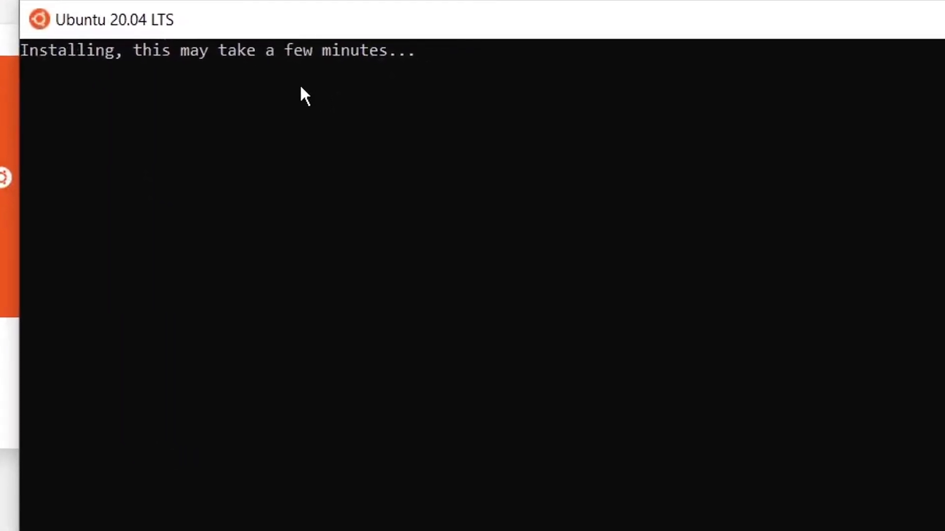
{"action": "mouse_move", "coordinate": [374, 45]}
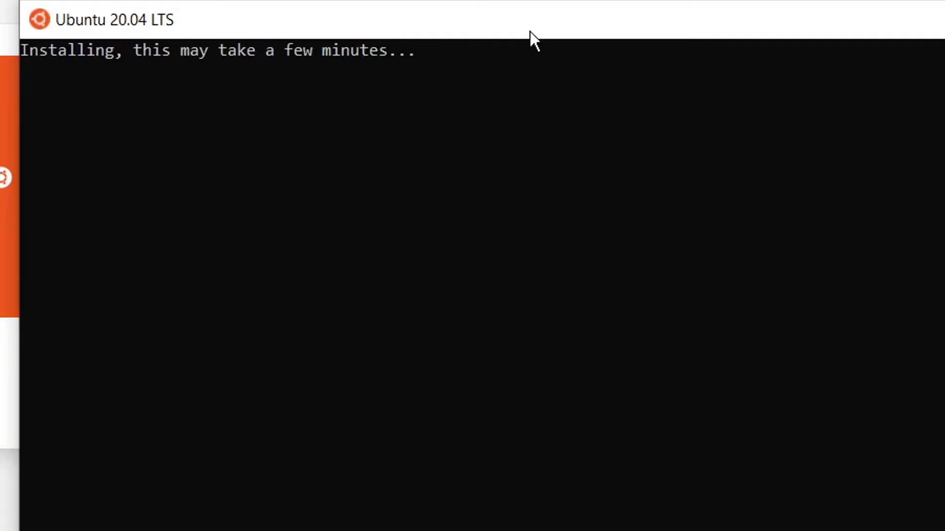
{"action": "mouse_move", "coordinate": [534, 38]}
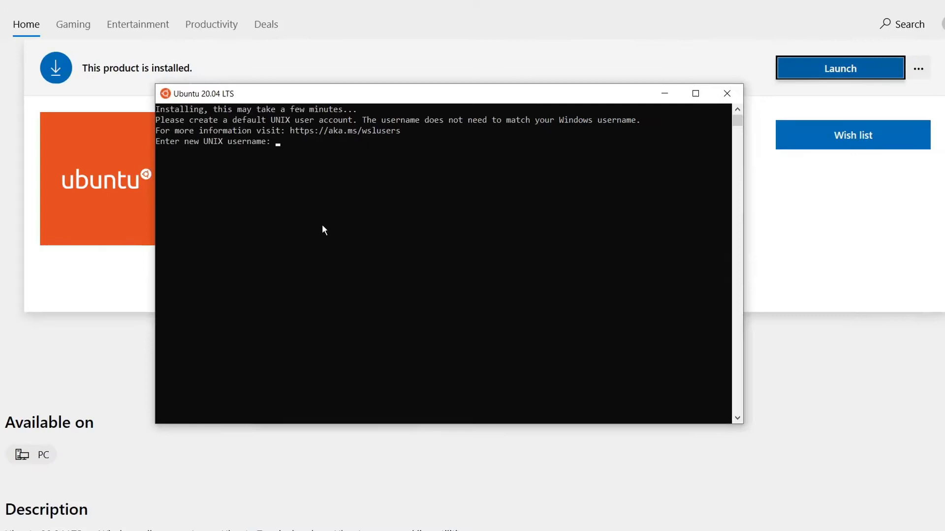
{"action": "left_click", "coordinate": [694, 94]}
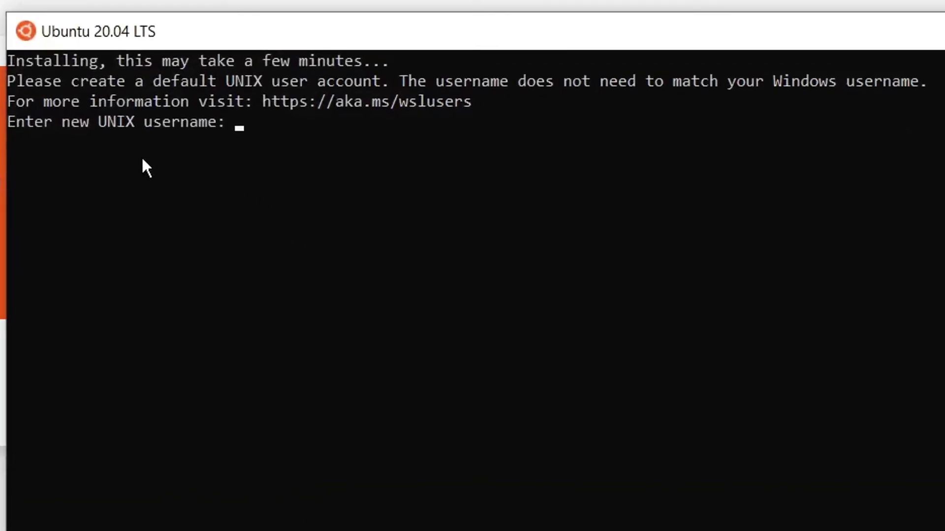
{"action": "mouse_move", "coordinate": [200, 165]}
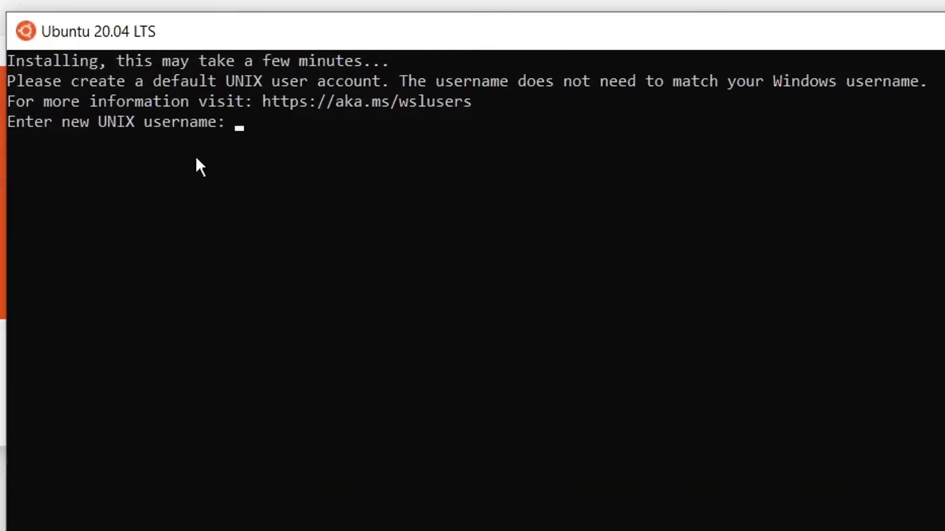
{"action": "type", "text": "juni"}
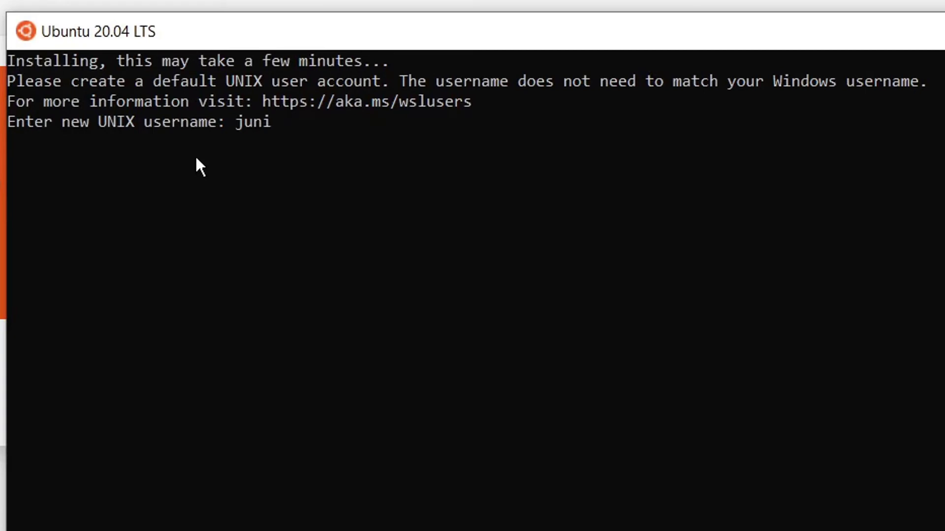